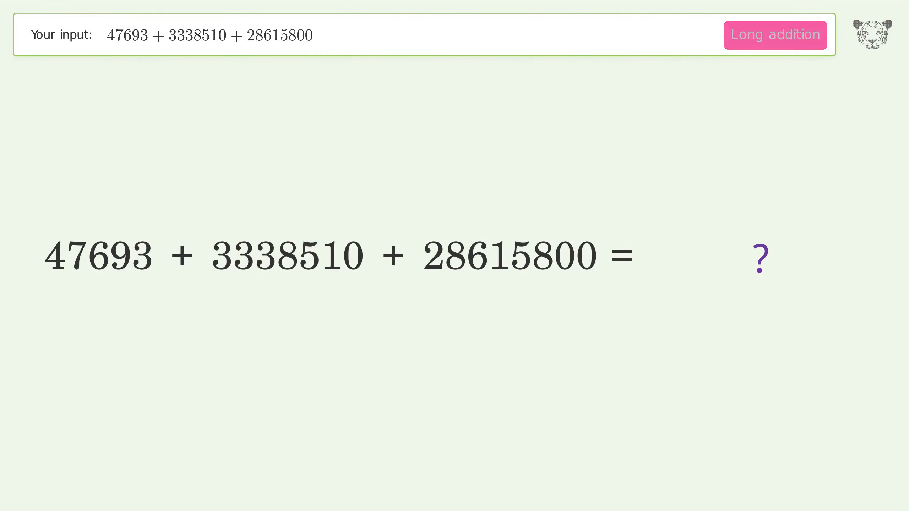
Stack 47693, 3338510 and 28615800 in columns, sum the ones column to 3, then advance to tens.
left_click(775, 34)
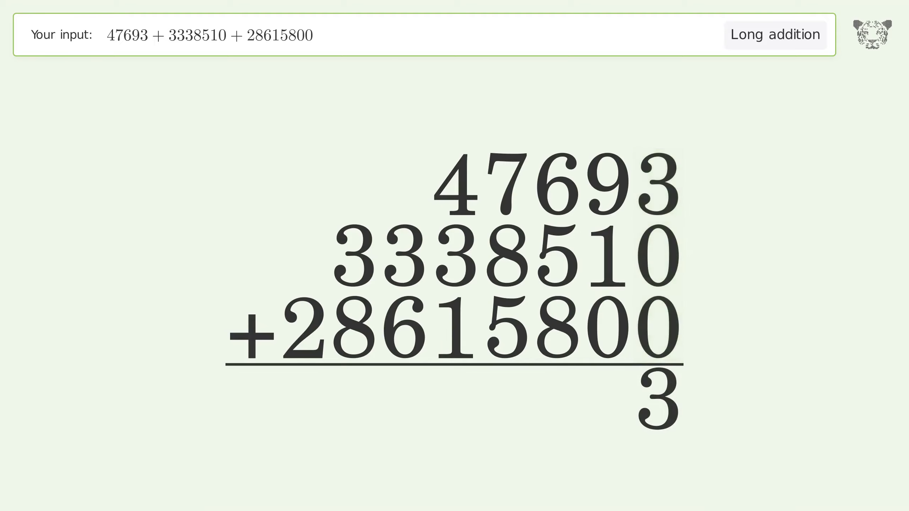
left_click(608, 227)
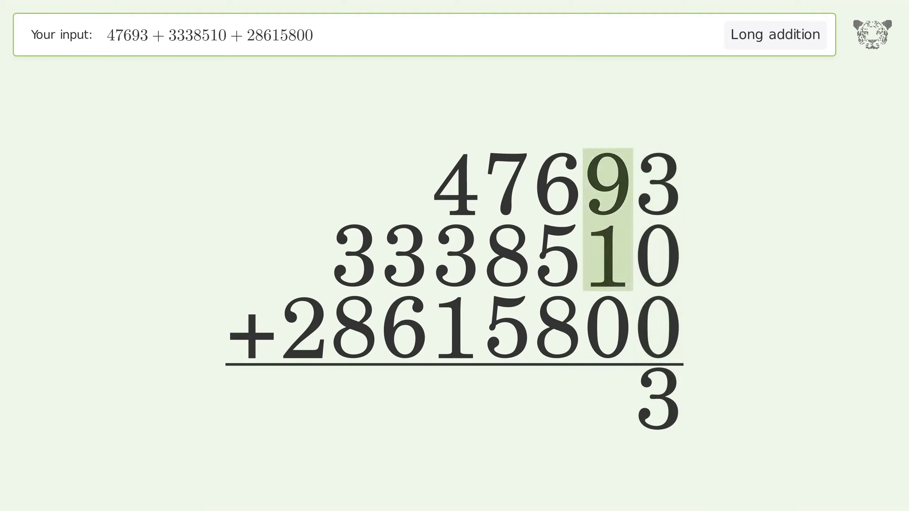